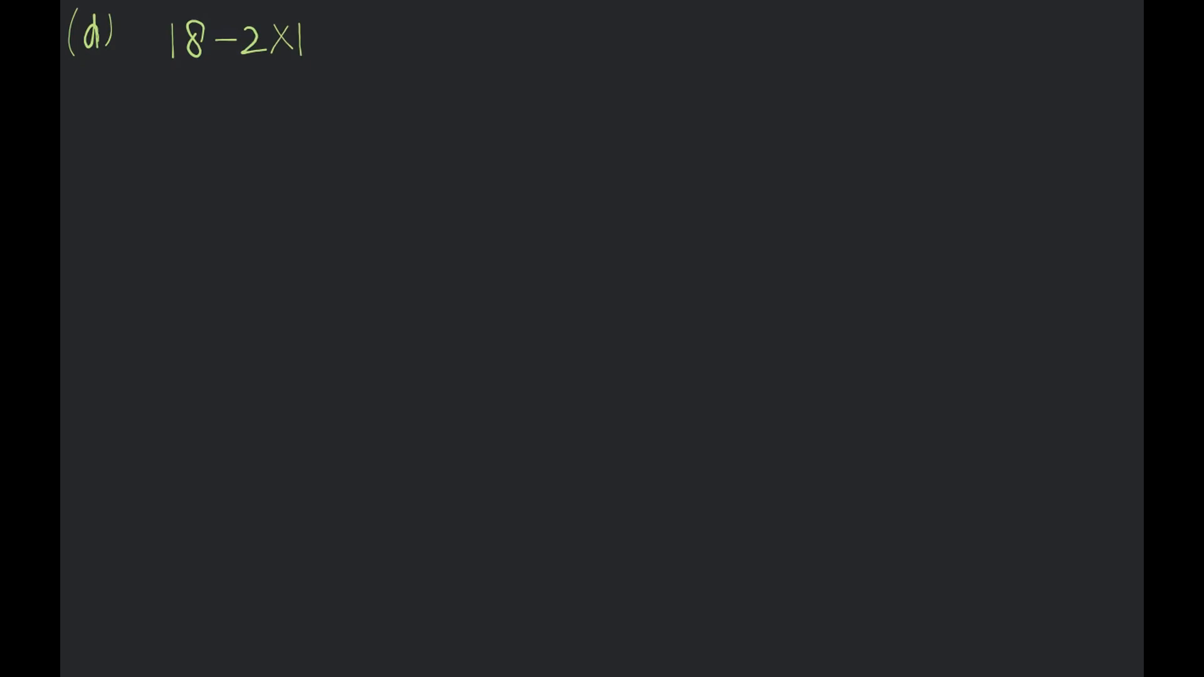
Handwrite problem (d) as 18 − 2 × 10 ÷ 2 + 2 beside its label.
type("0")
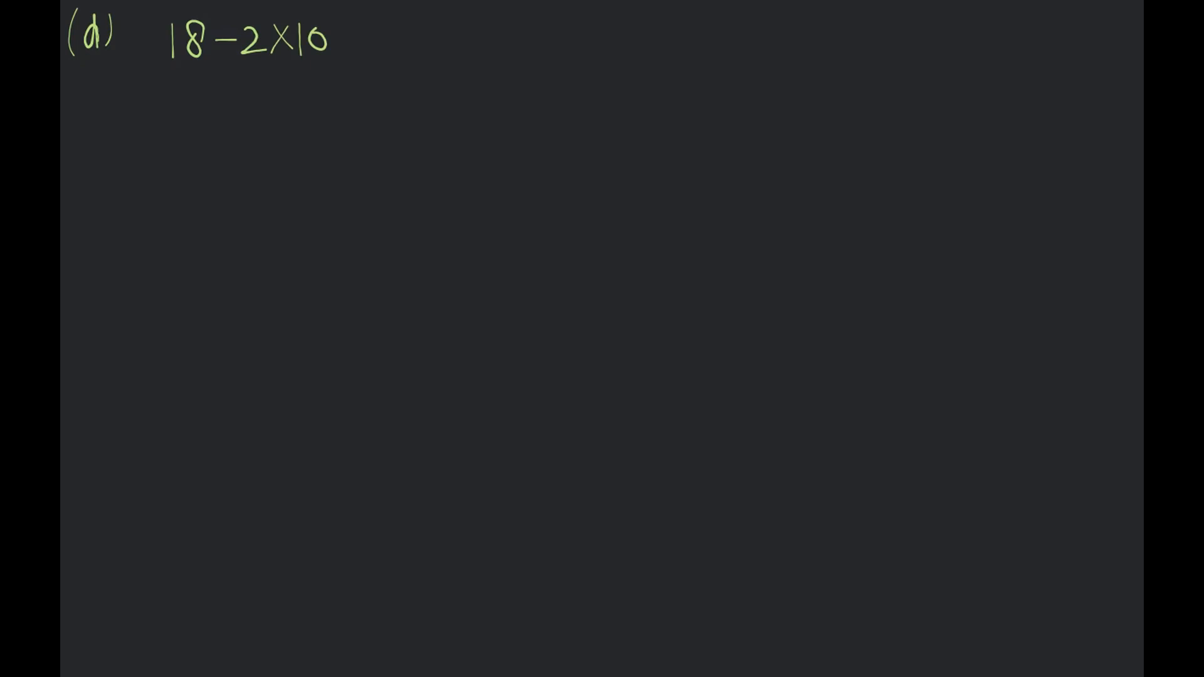
type("÷2")
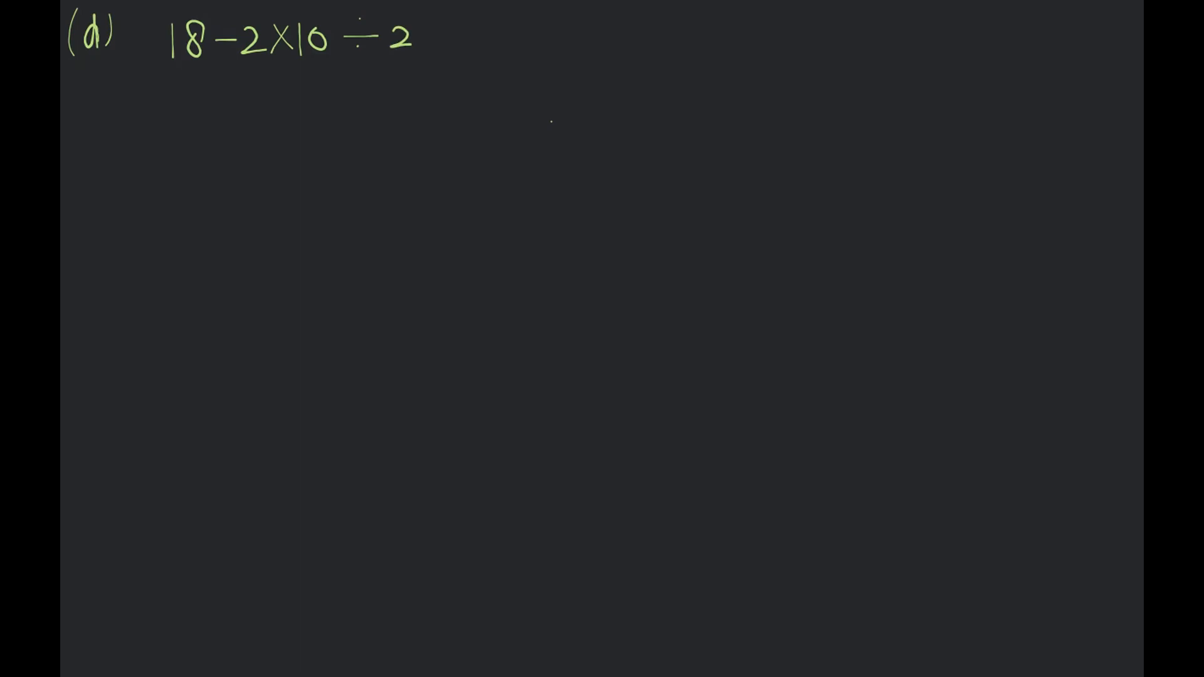
type("+")
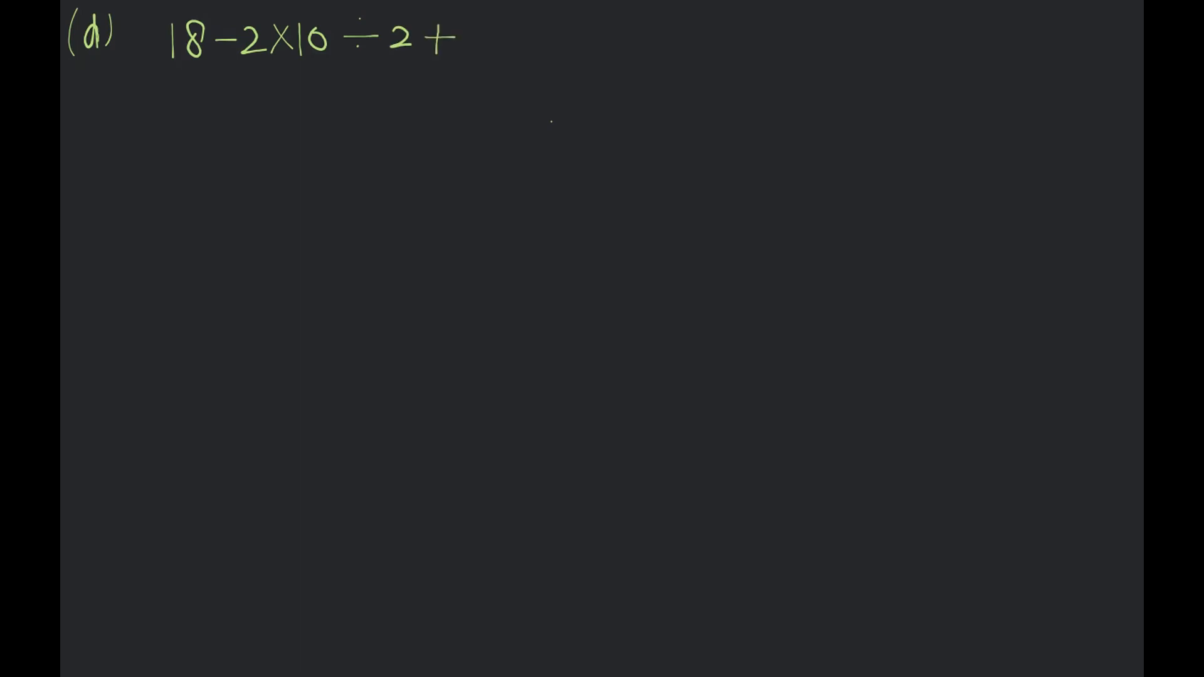
type("2")
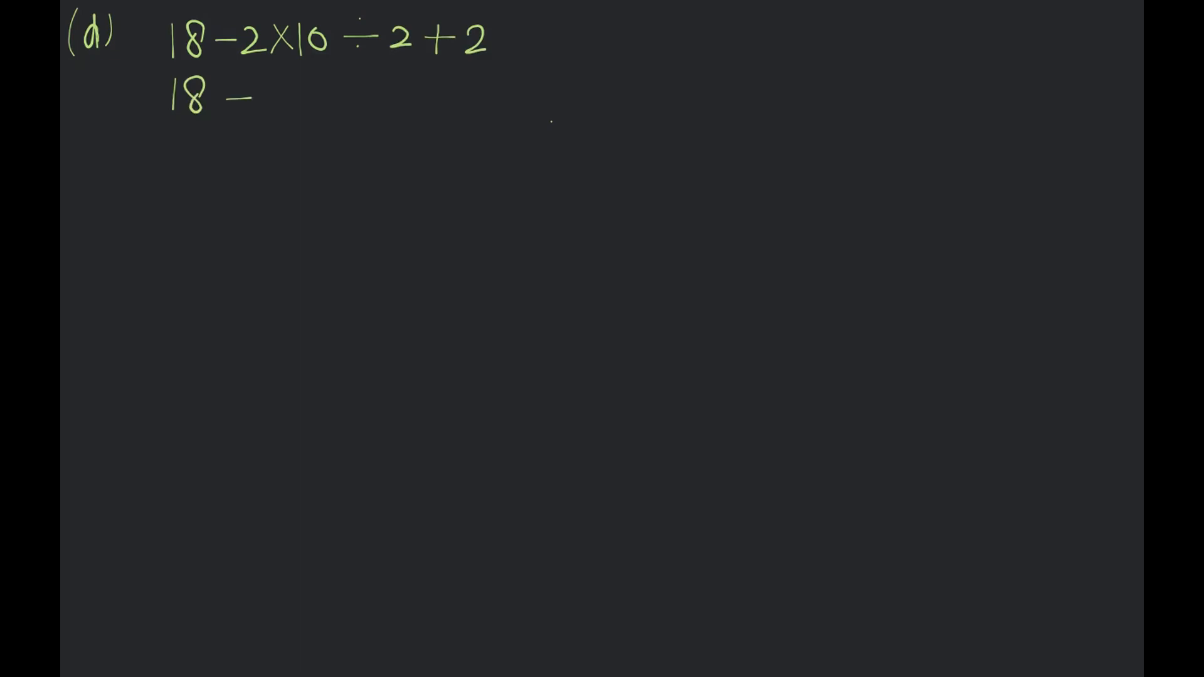
Write the working lines 18 − 20 ÷ 2 + 2 and 18 − 10 + 2.
type("20 ÷")
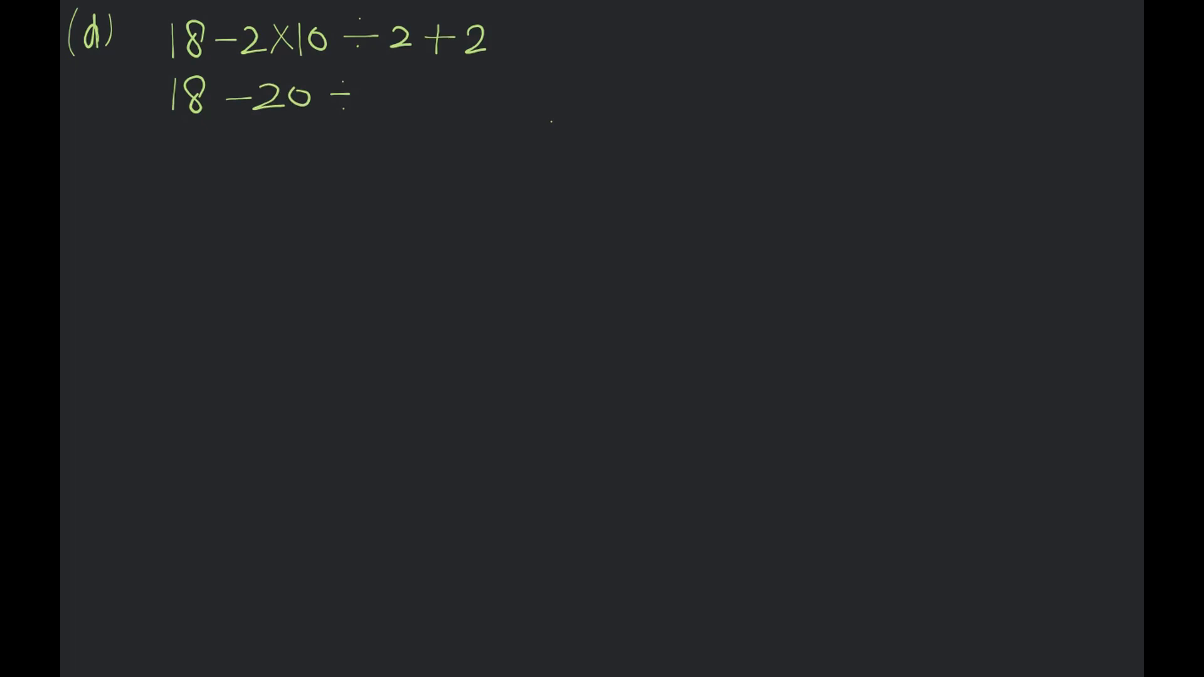
type("2 +2")
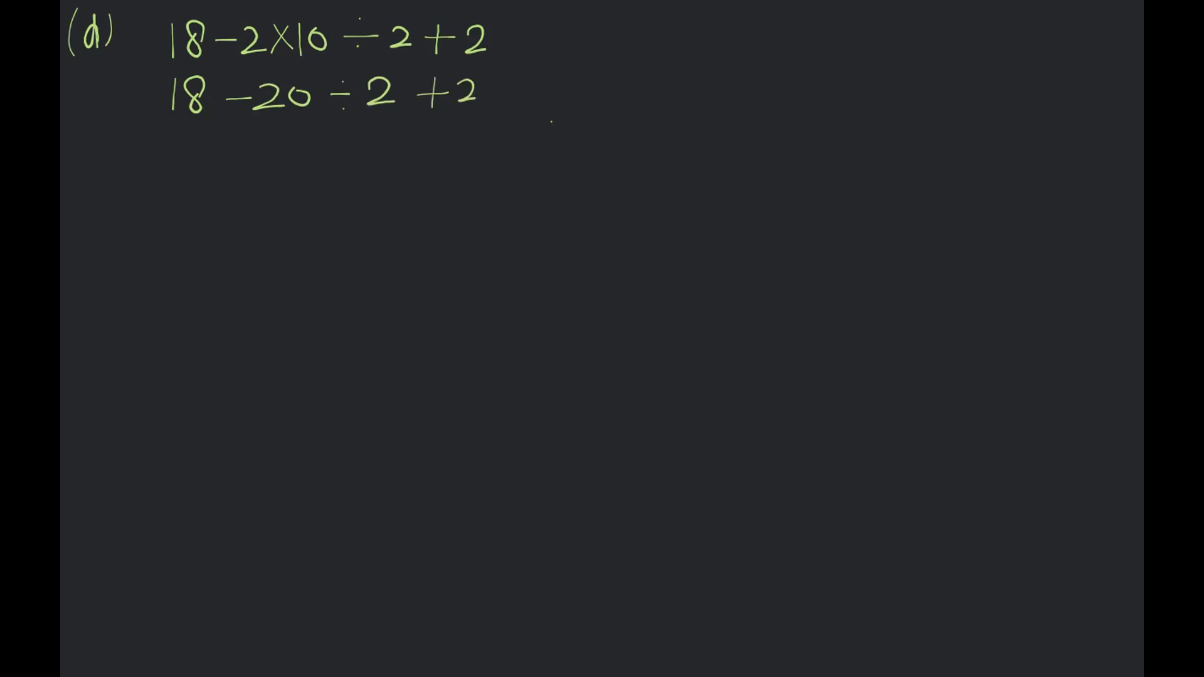
type("18")
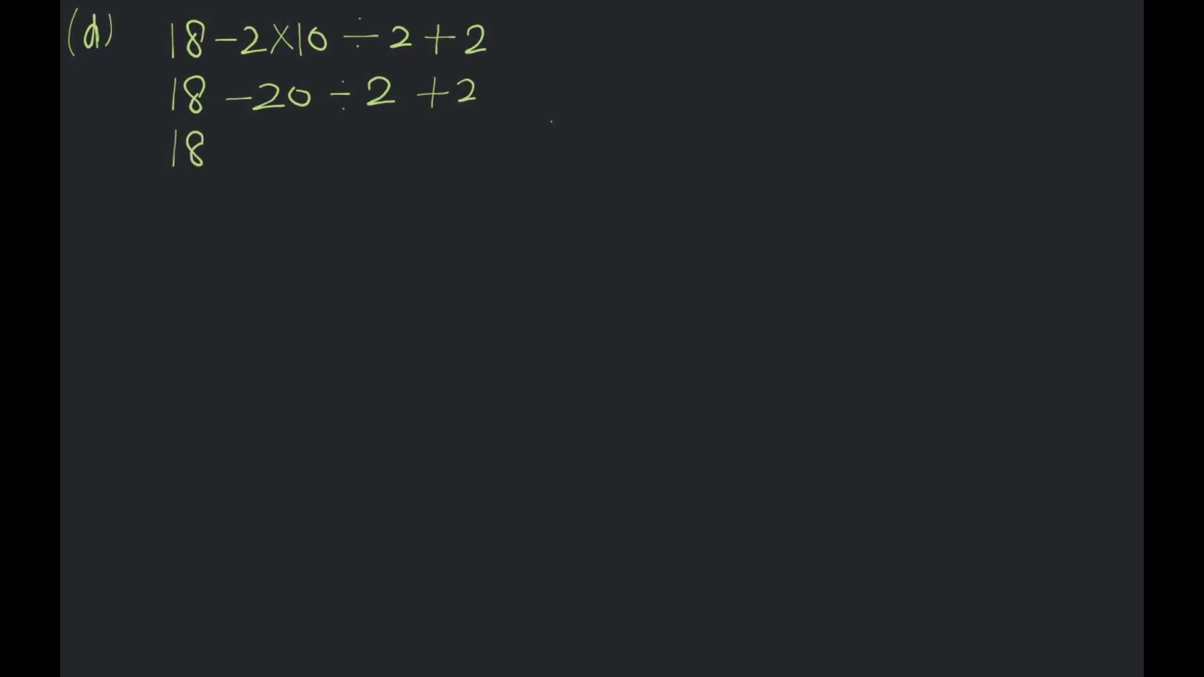
type("-10")
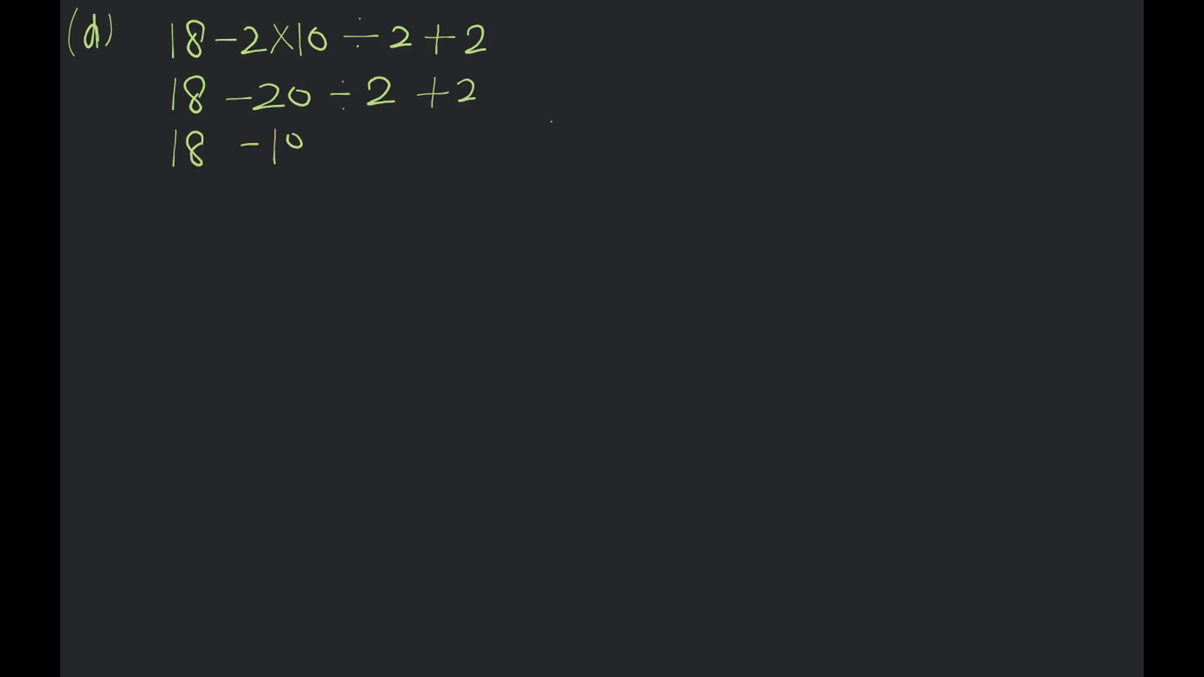
type("+2")
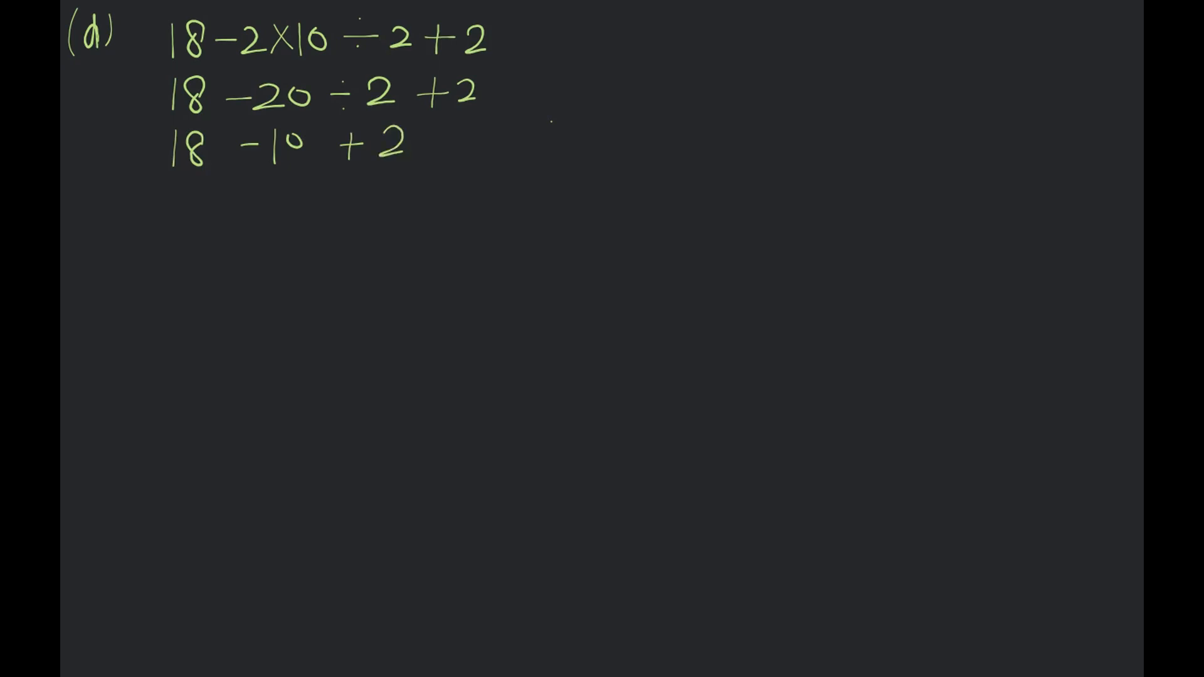
Write the final line 8 + 2 = 10 and underline 10 ÷ 2 in the original expression.
left_click(267, 191)
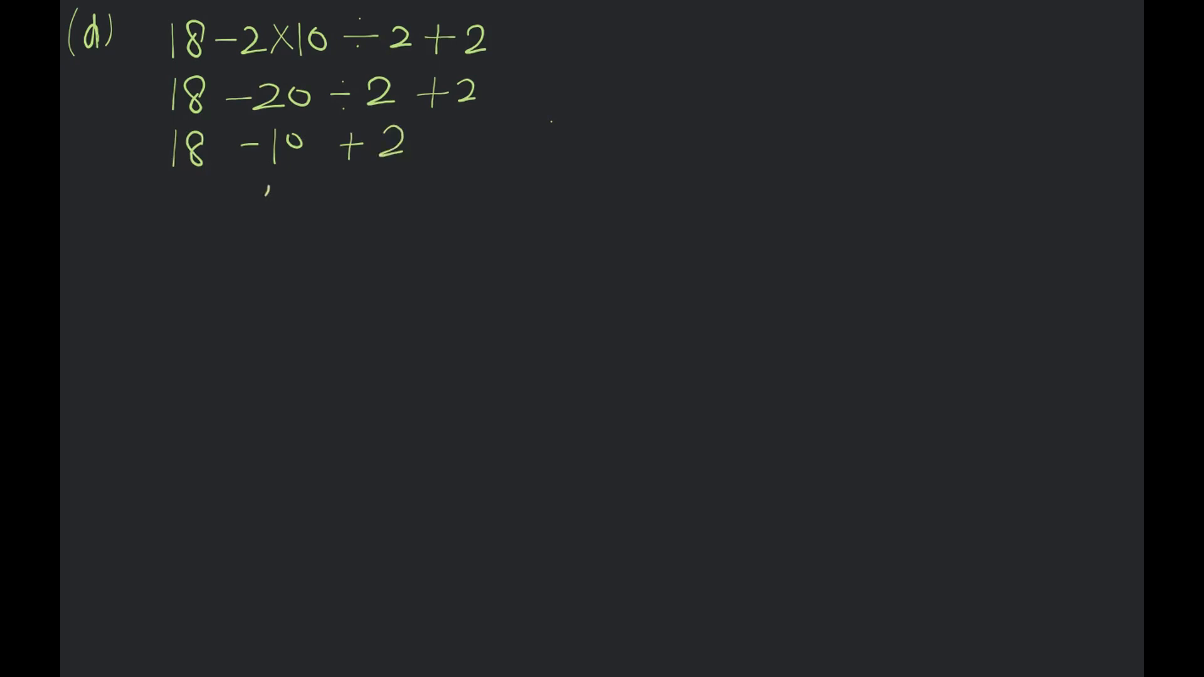
type("8 +")
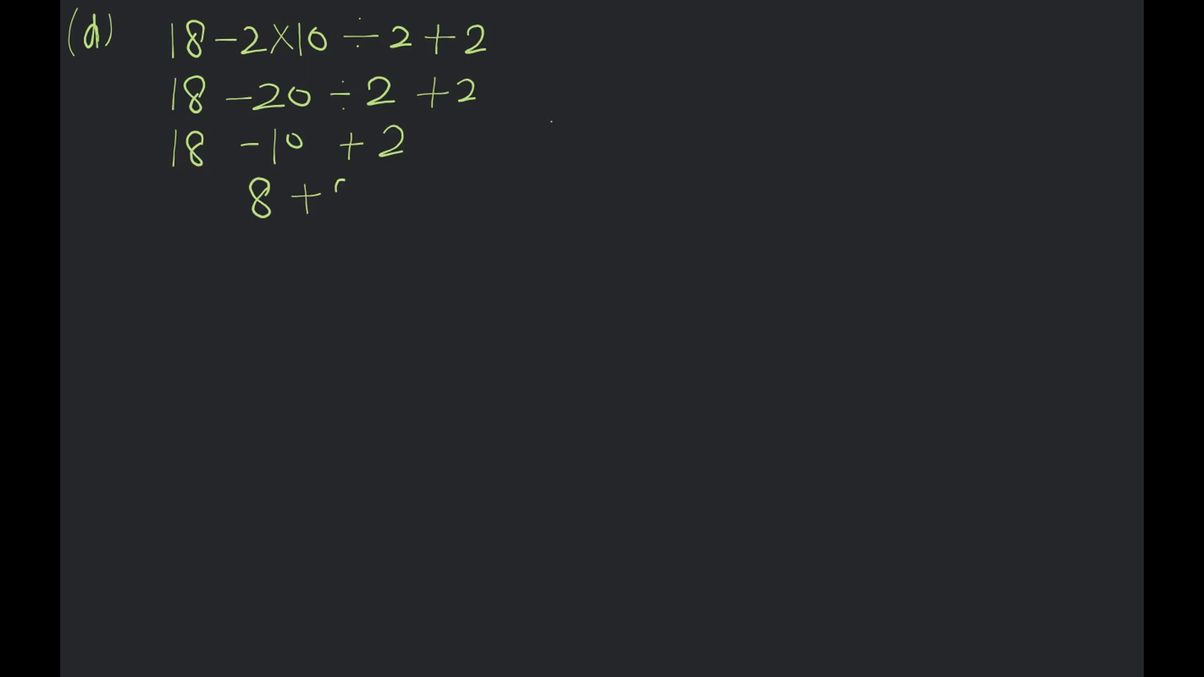
type("2= 10")
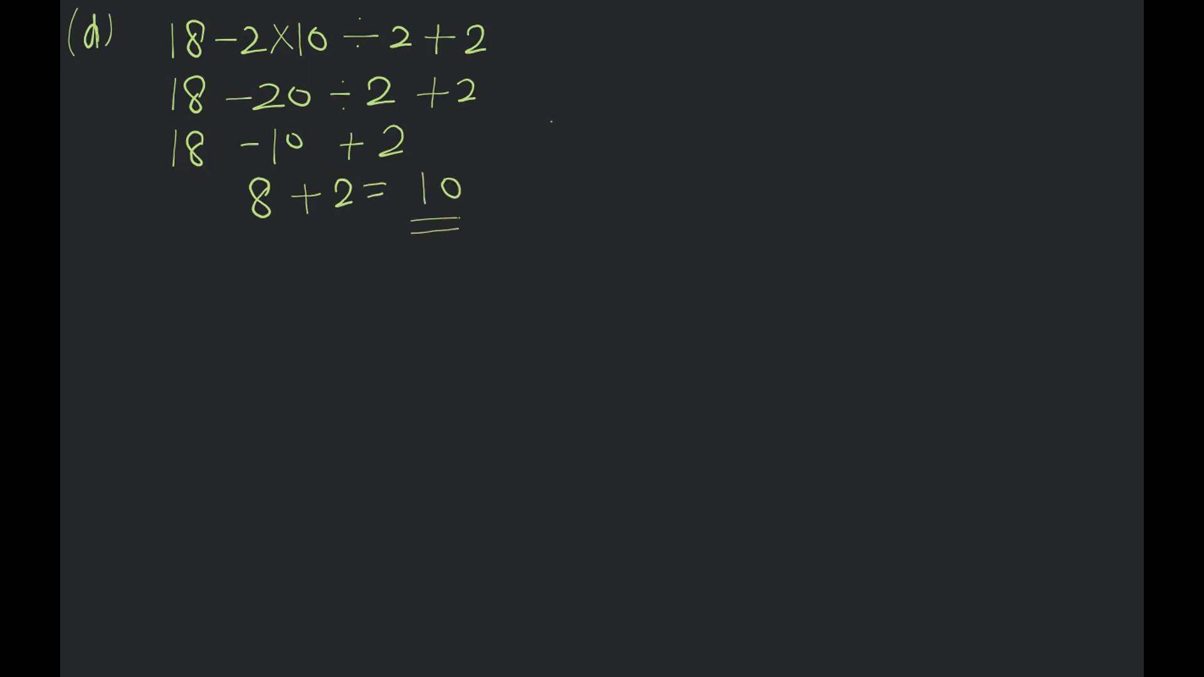
left_click_drag(311, 61, 419, 58)
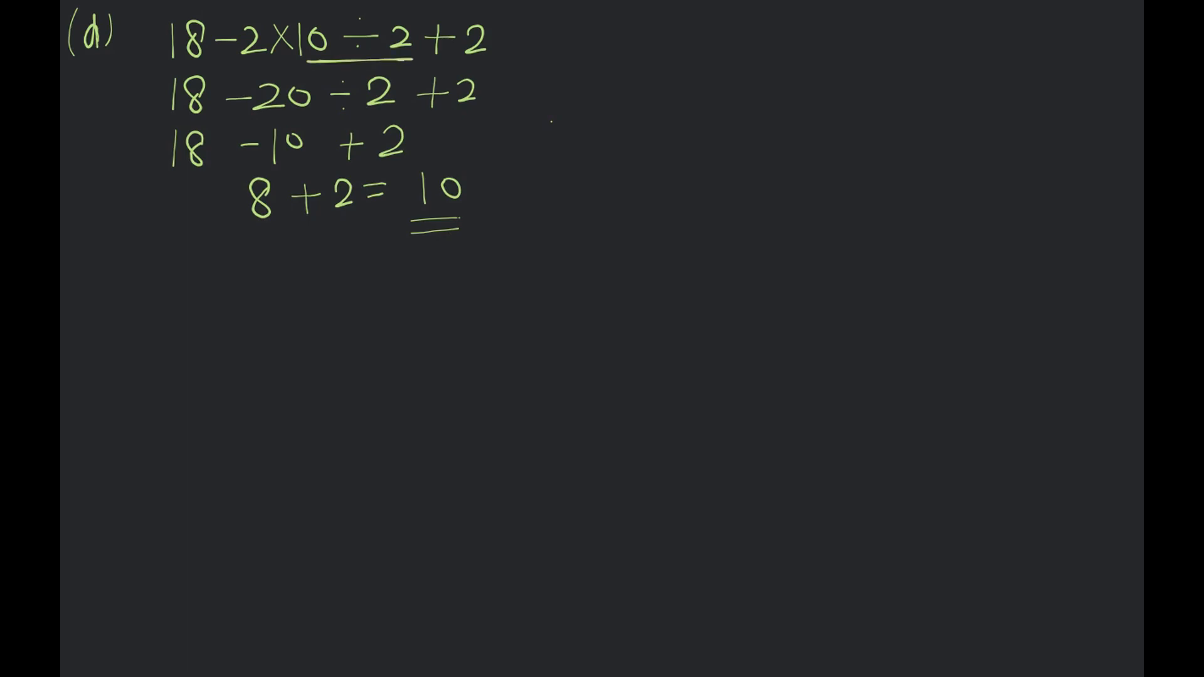
Write DMAS beside problem (d) with a downward arrow under it.
type("Di")
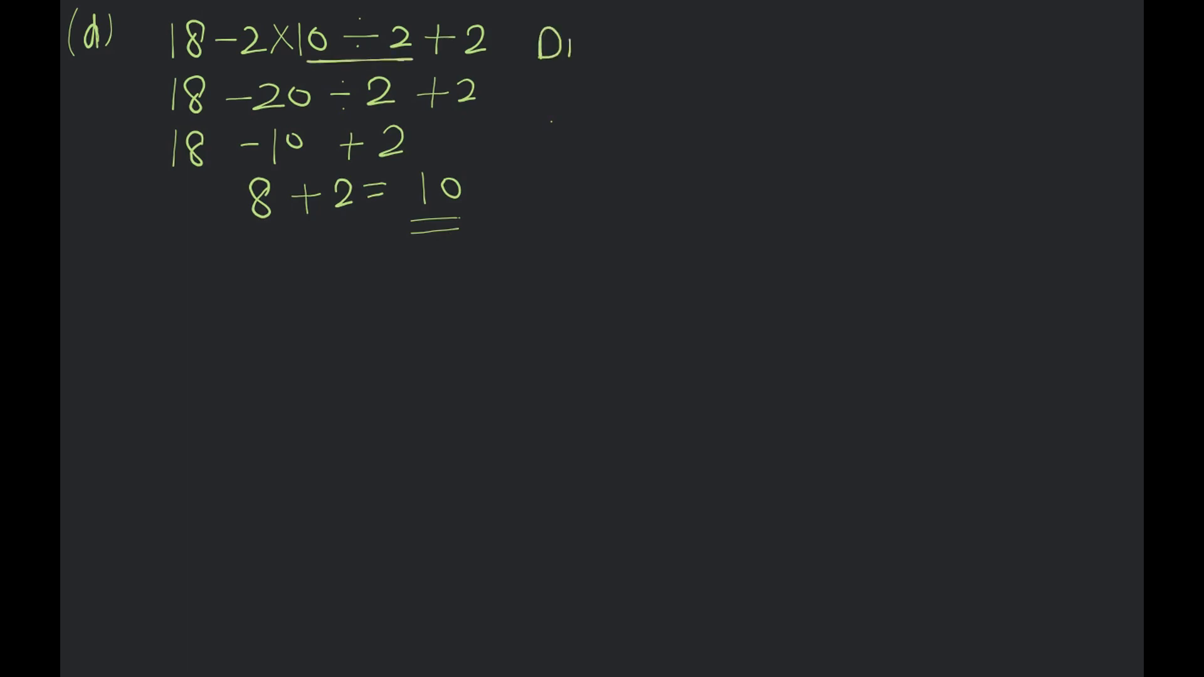
type("MAS")
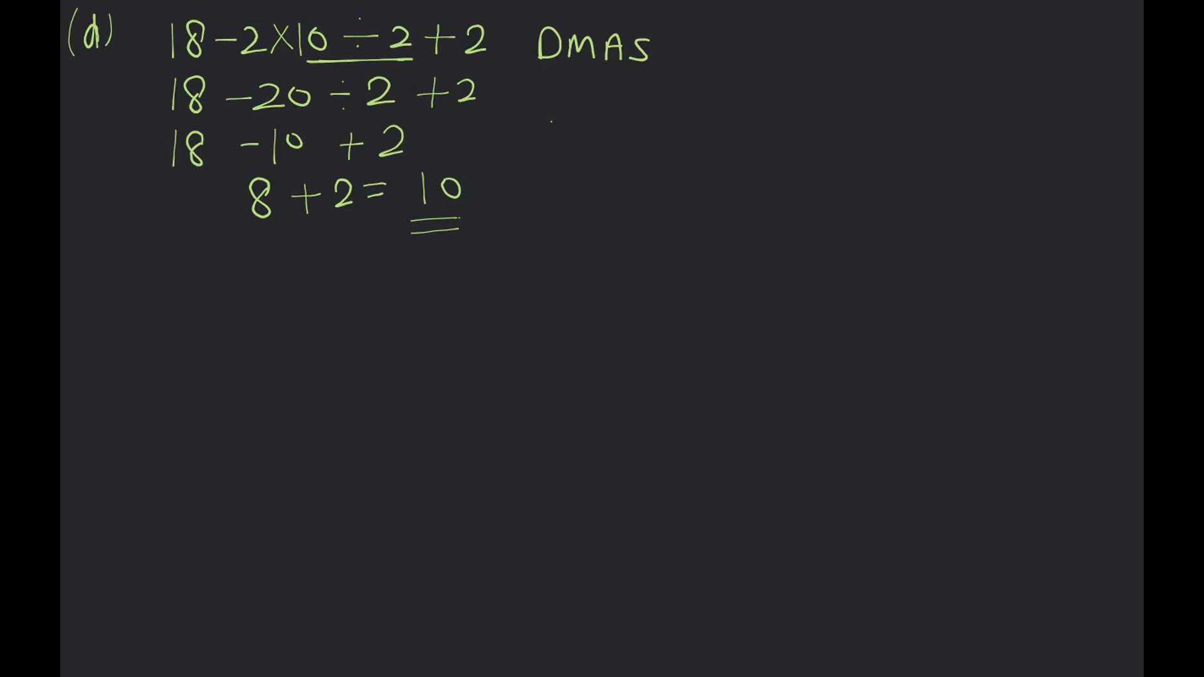
left_click_drag(547, 73, 546, 112)
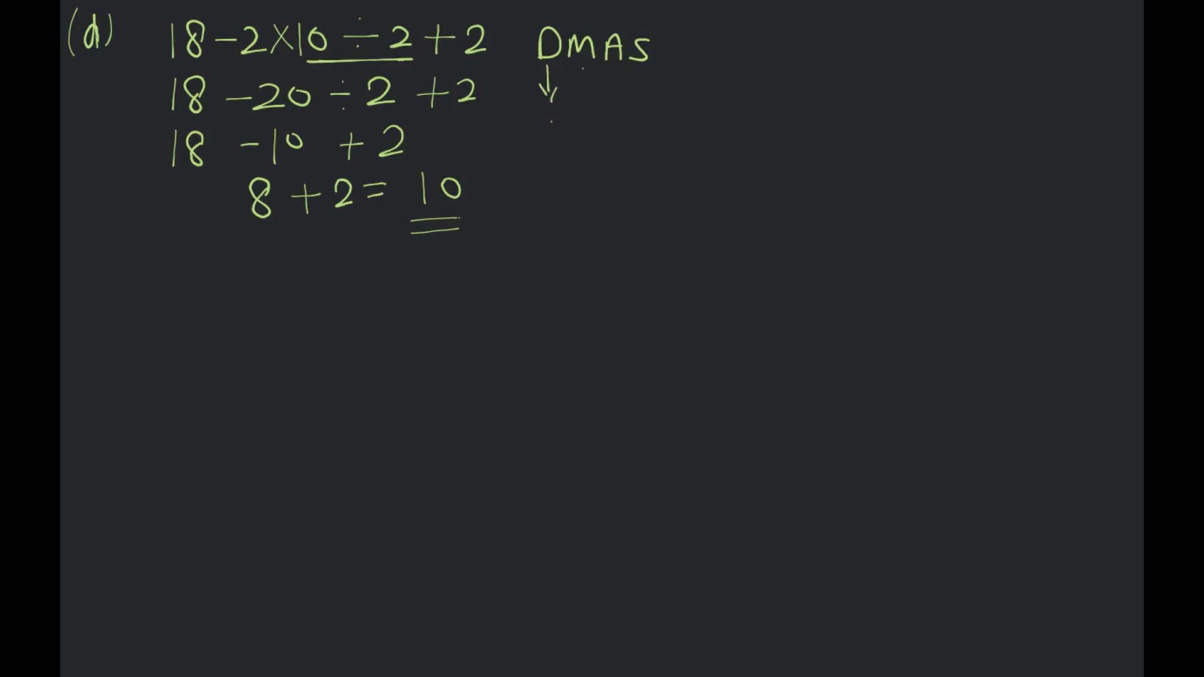
left_click_drag(572, 84, 641, 87)
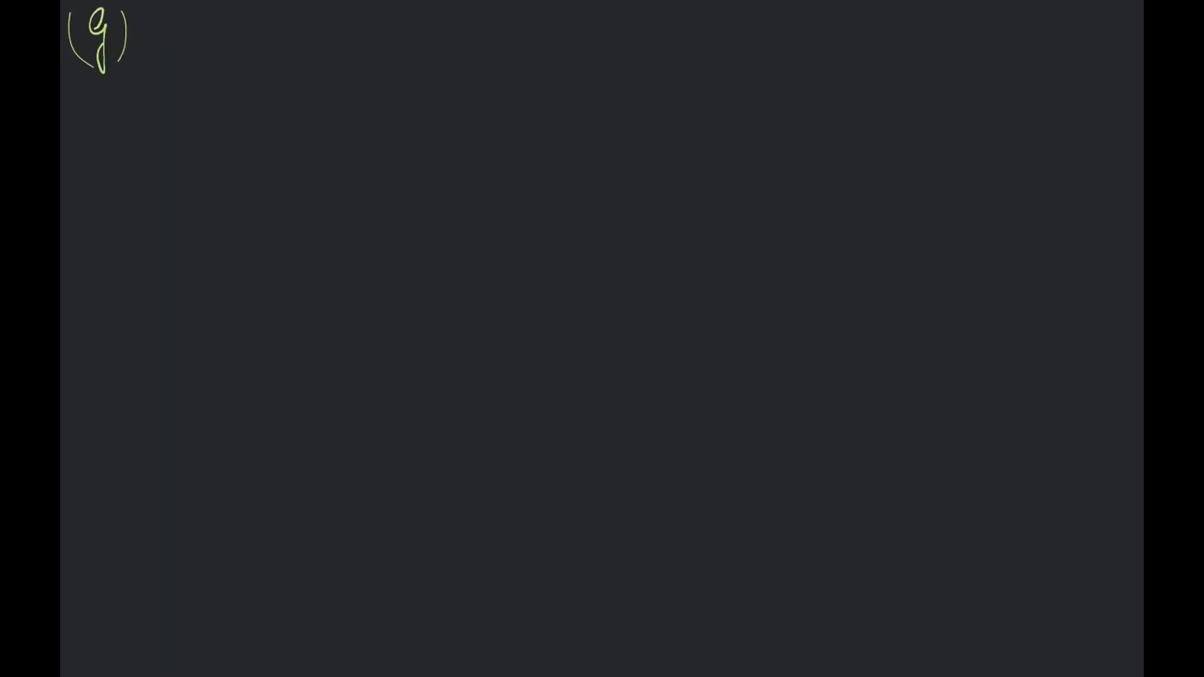
Handwrite (g) 17 × 3 + 81 ÷ 9 − 60 and underline 81 ÷ 9 to do it first.
type("17X3 —")
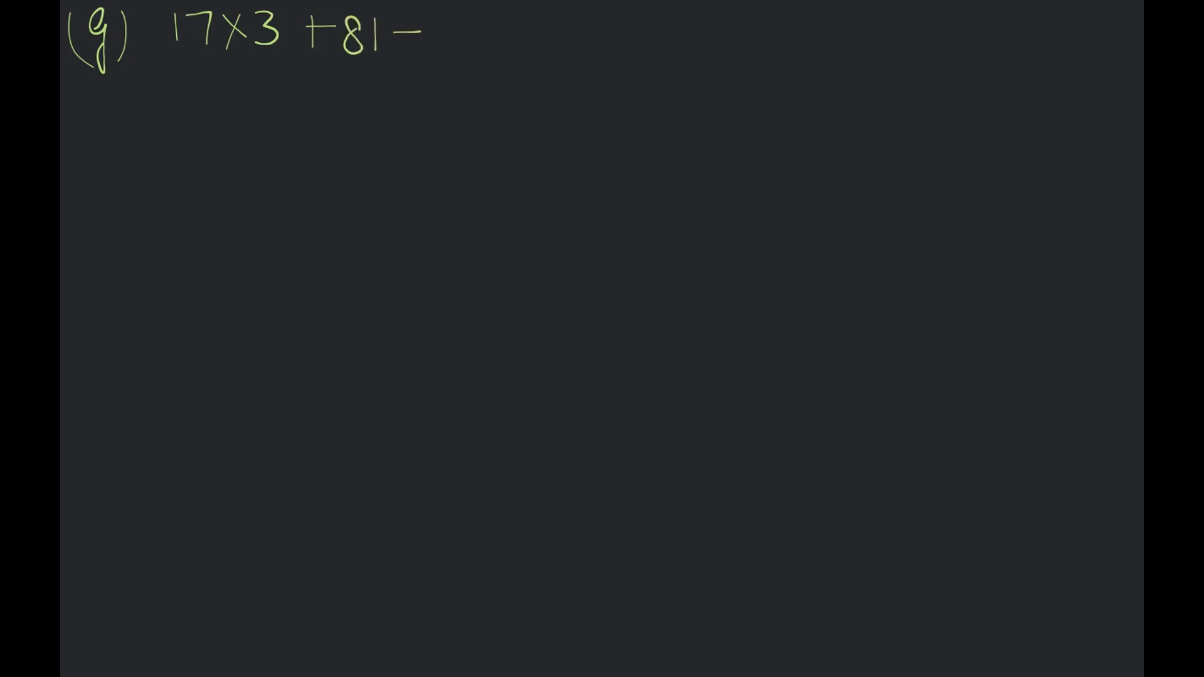
type("÷9")
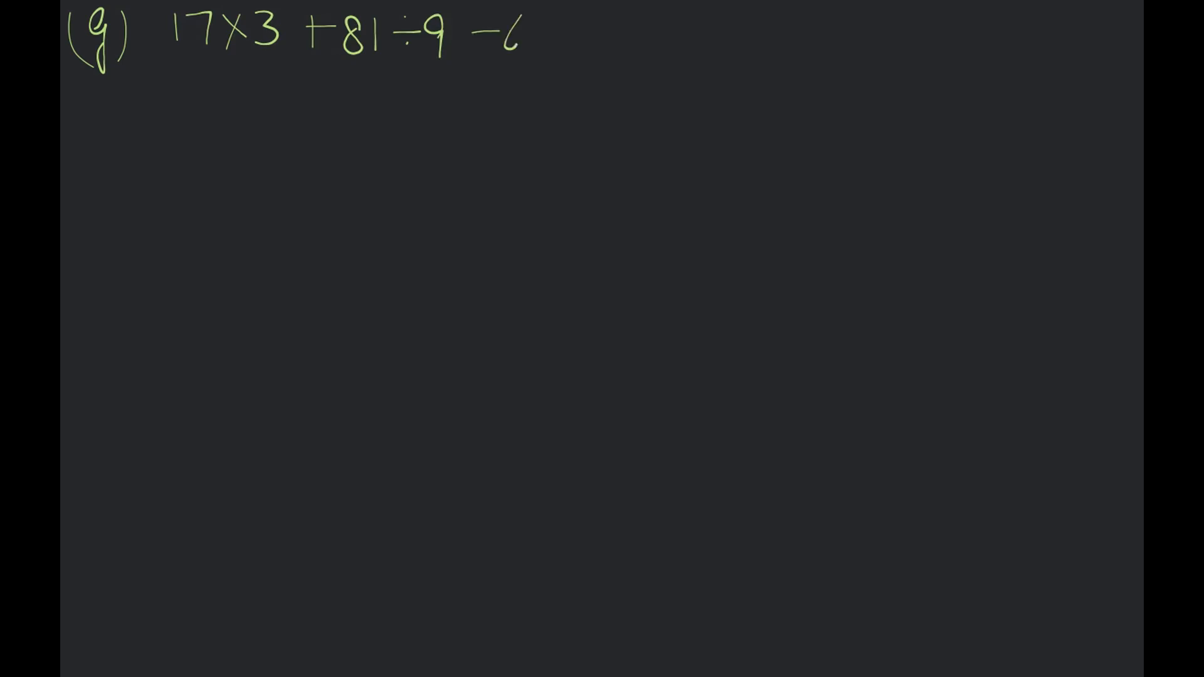
type("0")
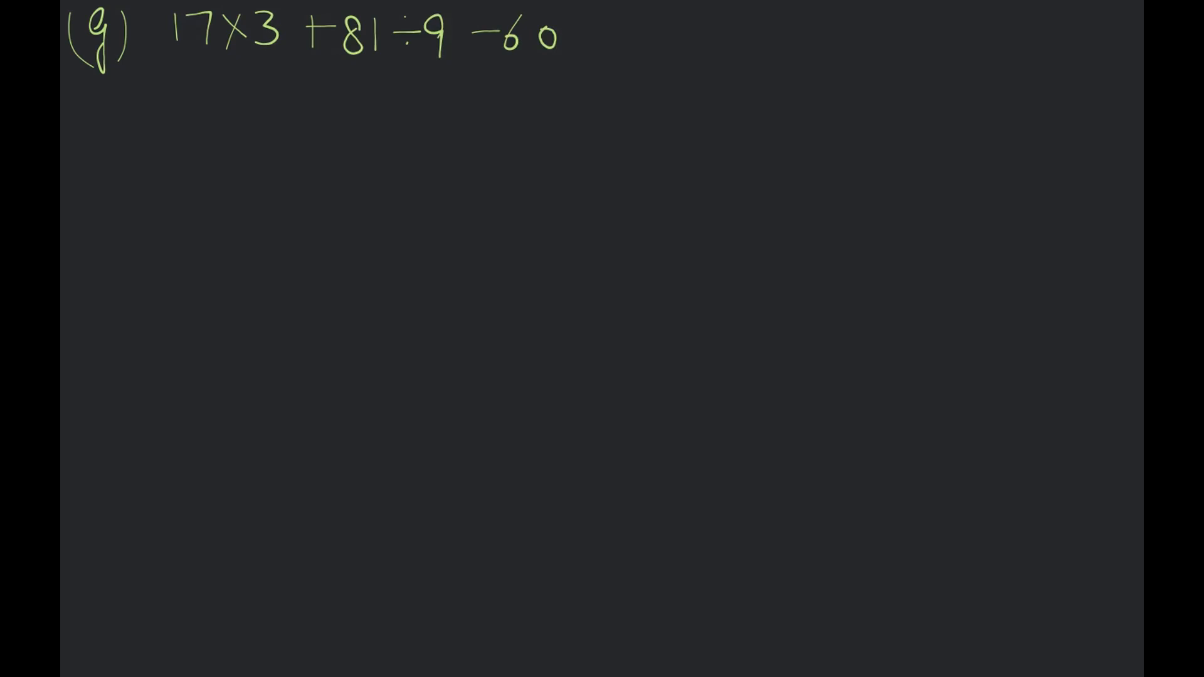
left_click_drag(355, 70, 436, 67)
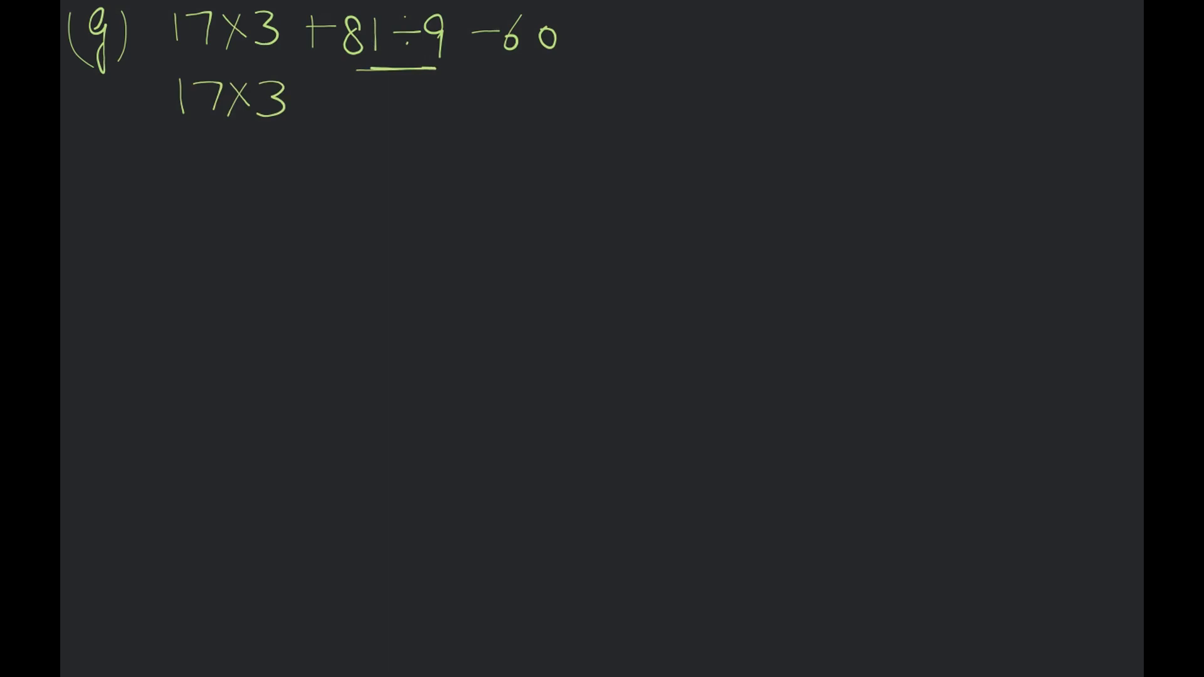
Write the lines 17 × 3 + 9 − 60, 51 + 9 − 60 and 60 − 60 = 0, then clear the board.
type("+ 9")
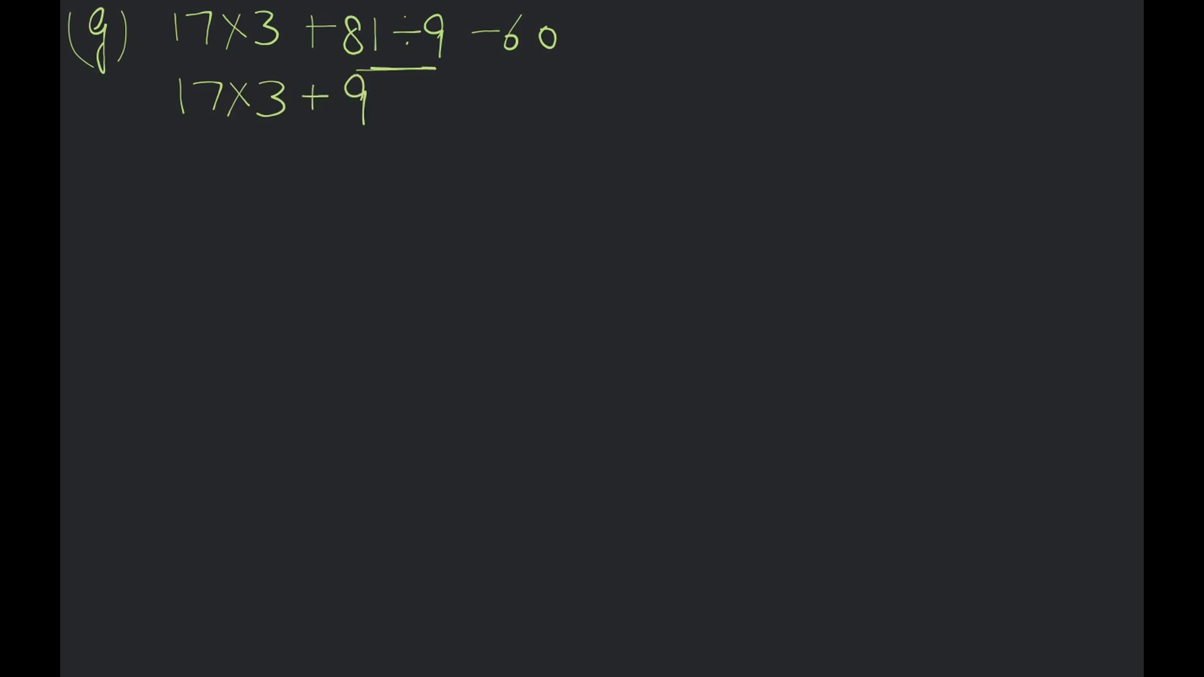
type("-60")
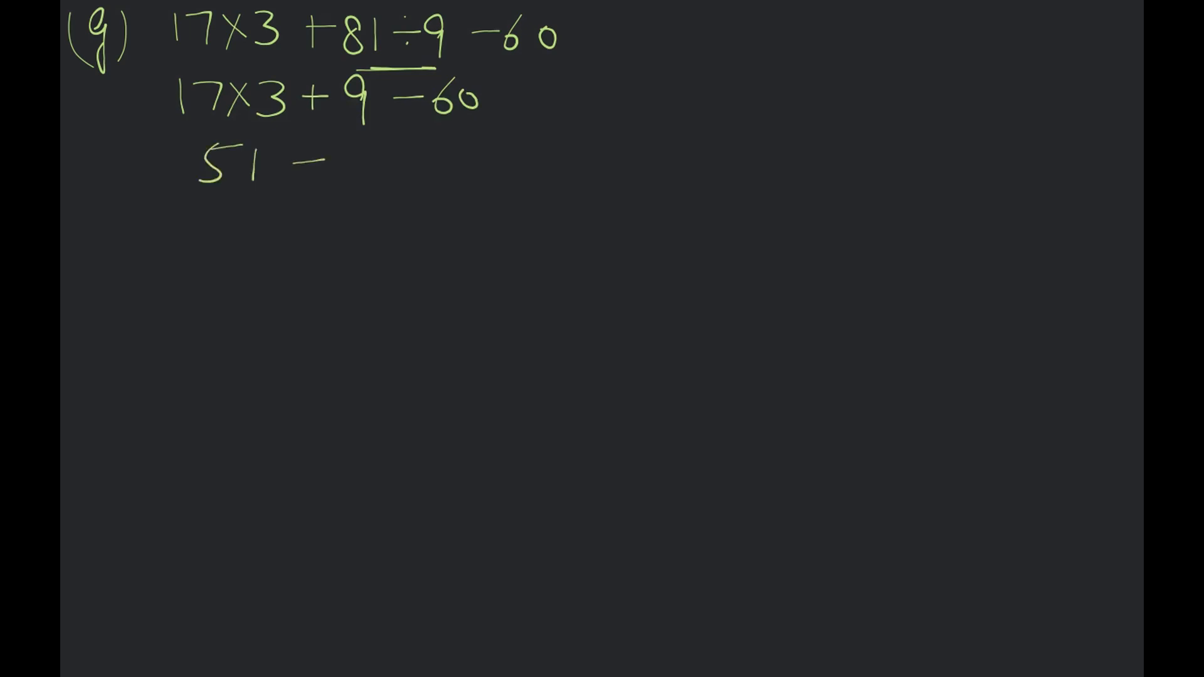
type("+9 -6")
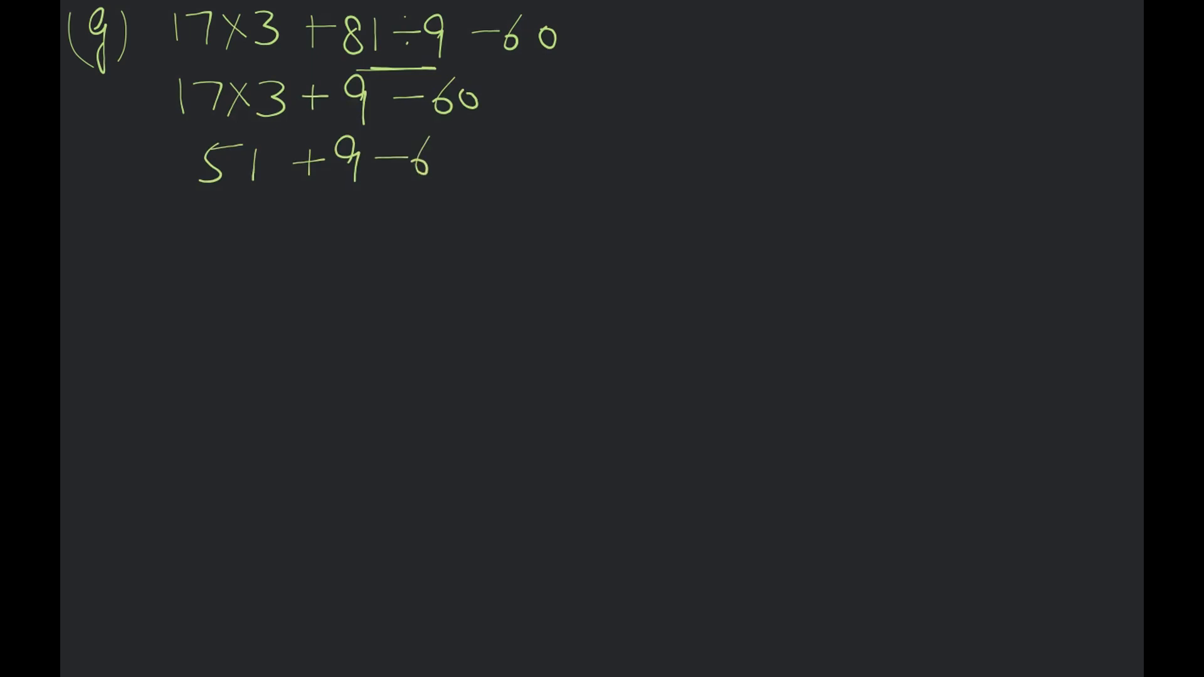
type("0")
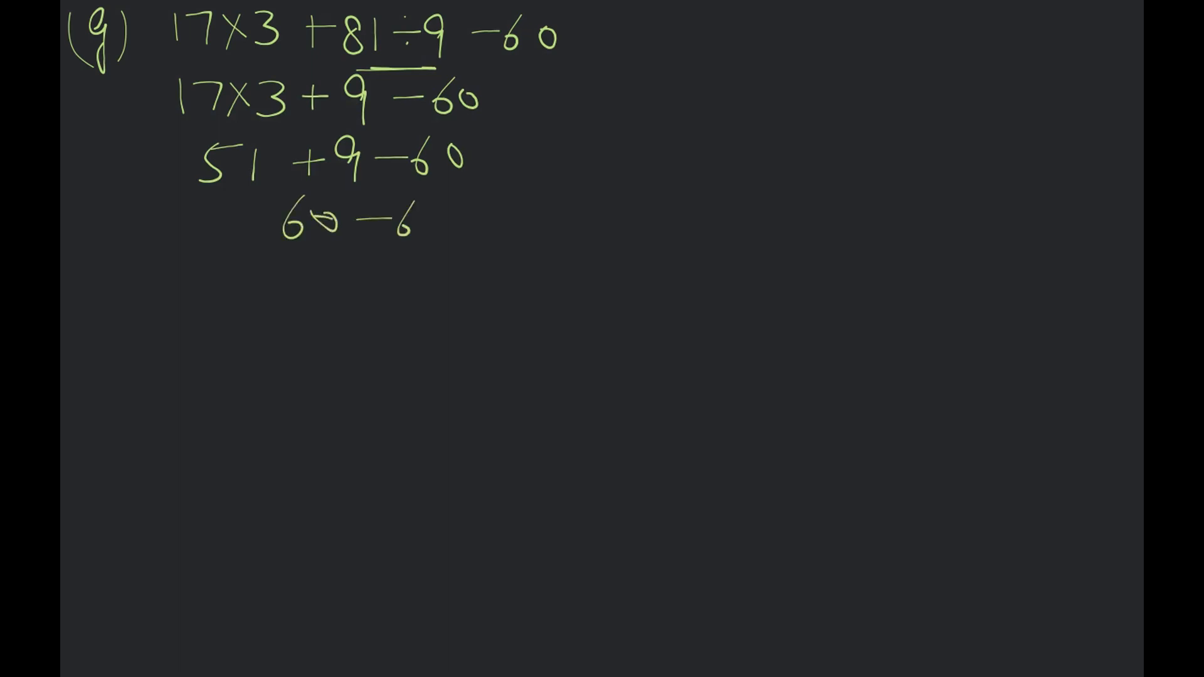
type("=0")
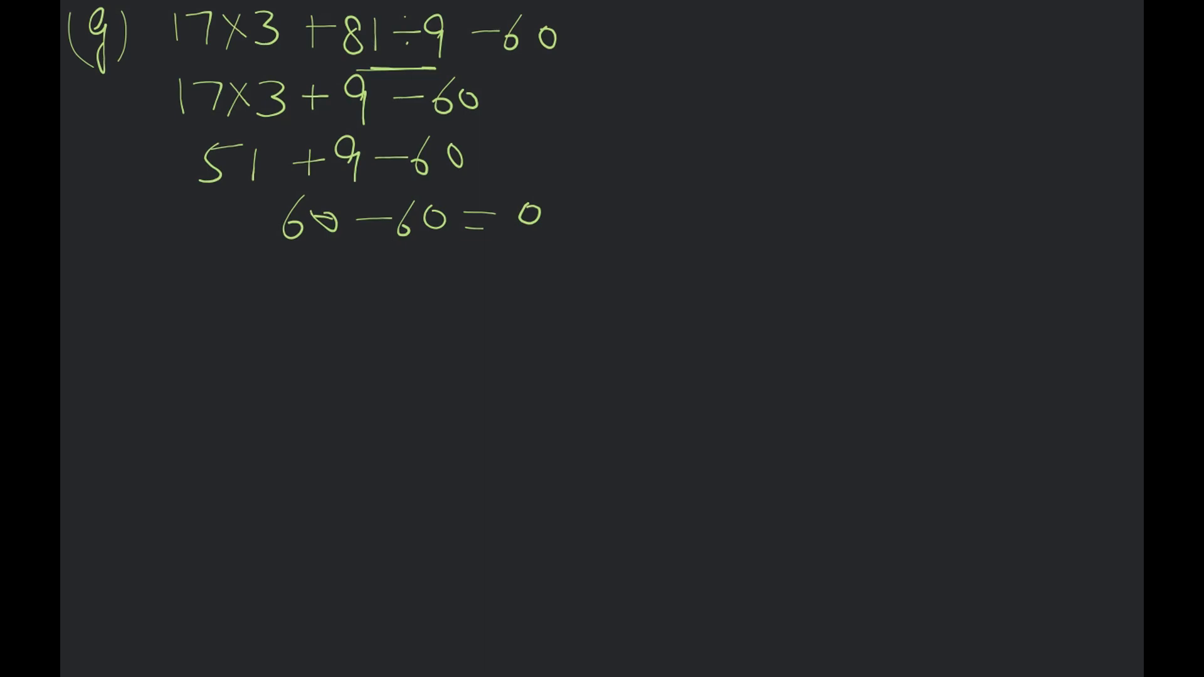
left_click_drag(476, 242, 549, 253)
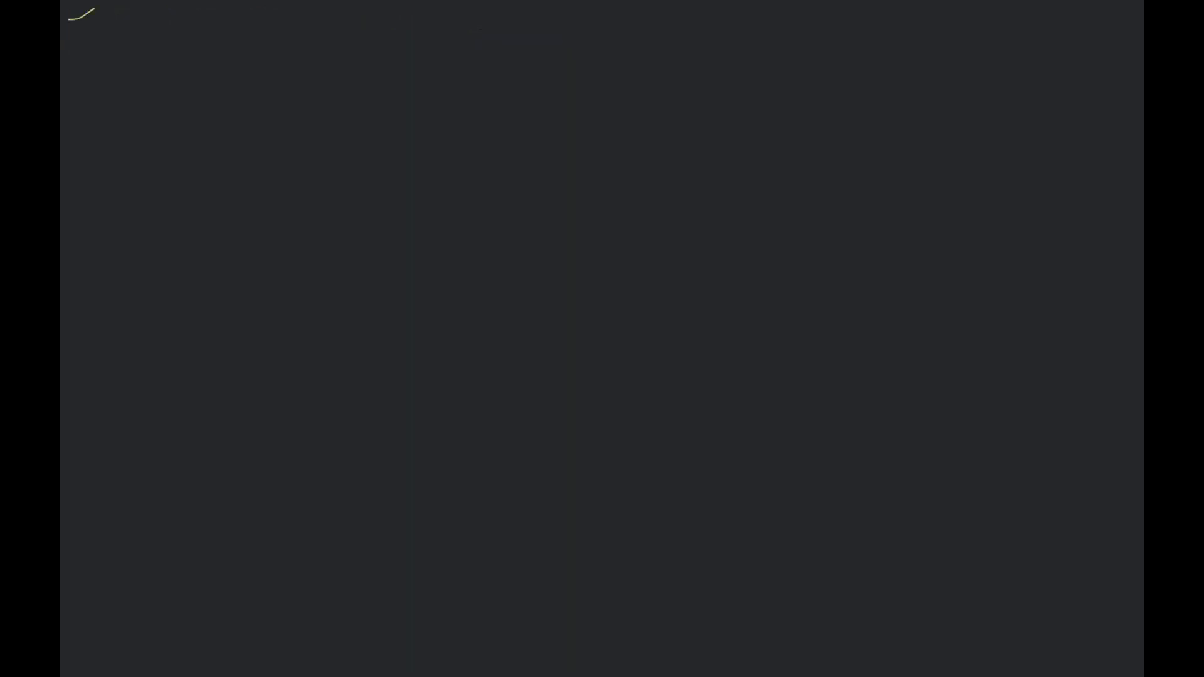
Handwrite (e) 25 ÷ 5 × 8 + 6 − 12 and underline 25 ÷ 5 to do it first.
type("(e) 2s")
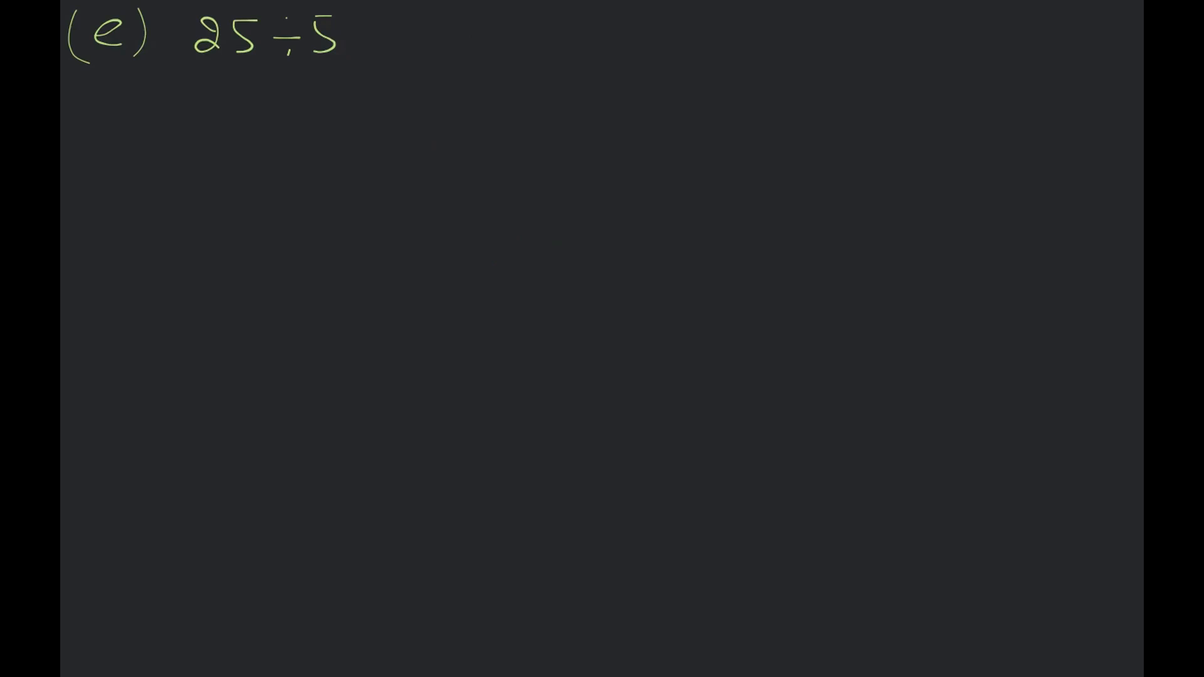
type("×8+6−1")
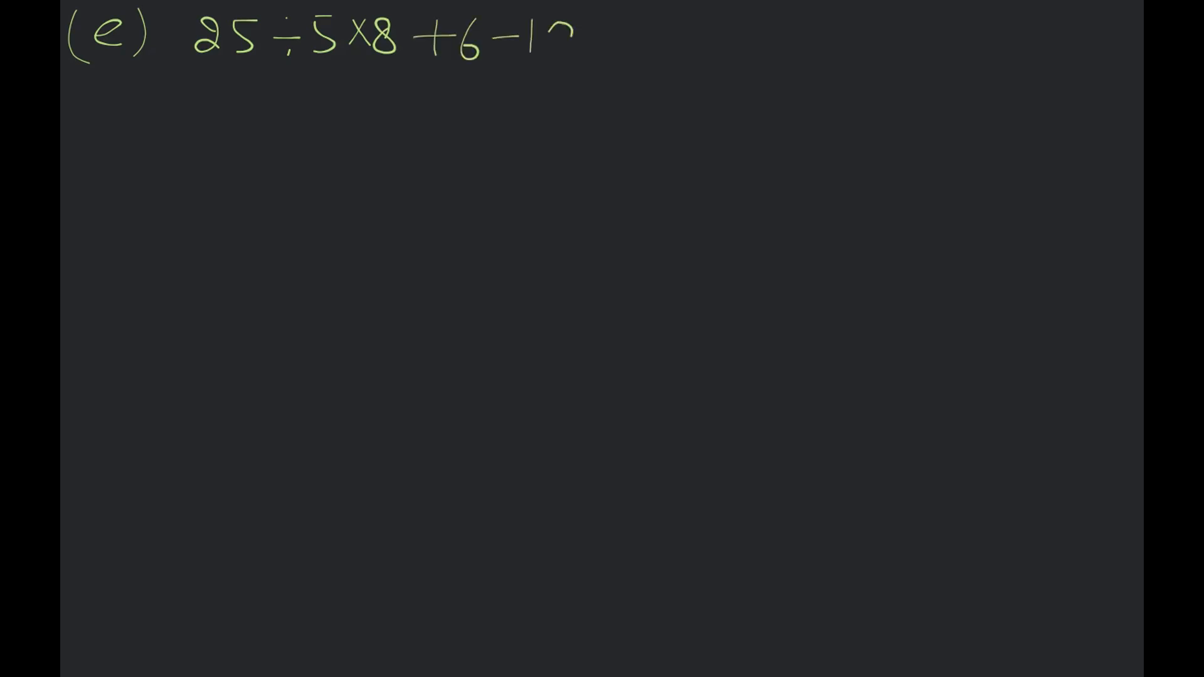
type("2")
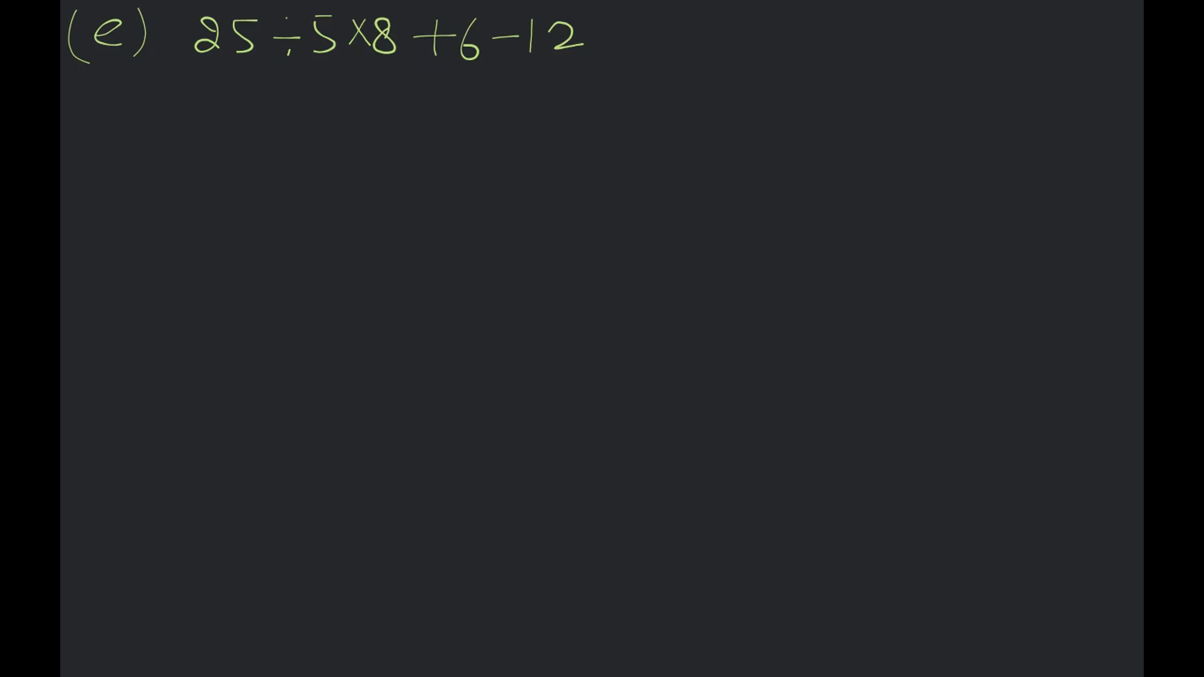
left_click_drag(213, 66, 322, 69)
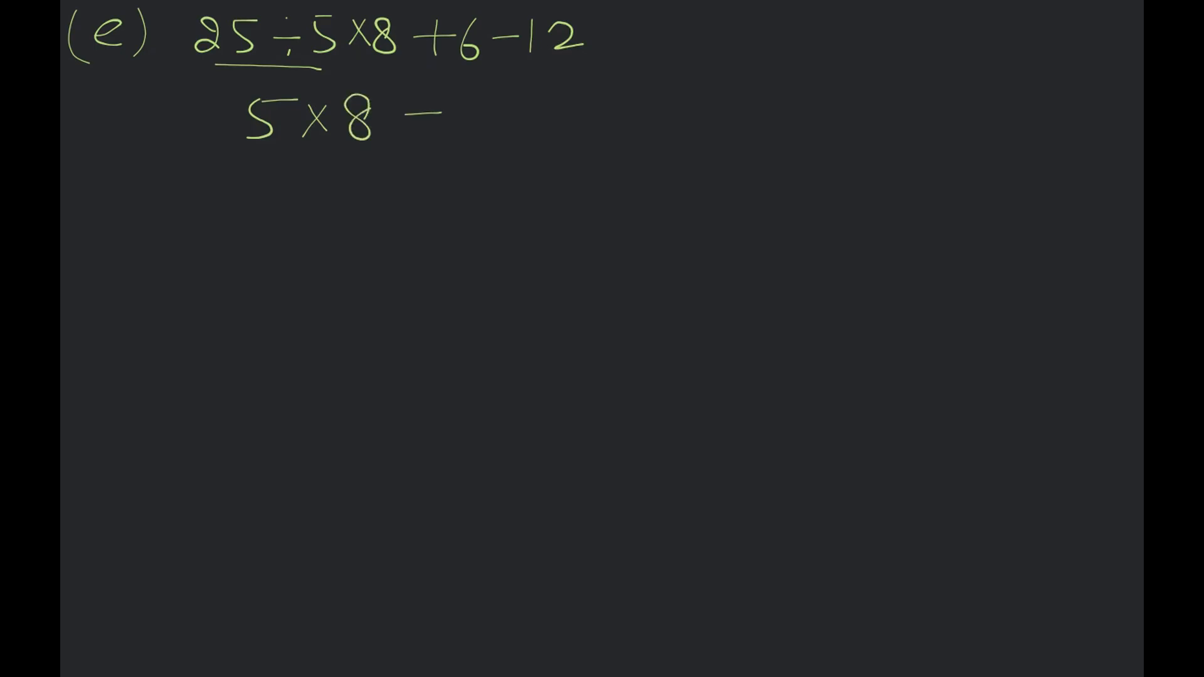
Write 5 × 8 + 6 − 12, 40 + 6 − 12, 46 − 12 = 34 and mark 34 as the answer.
type("+6-12")
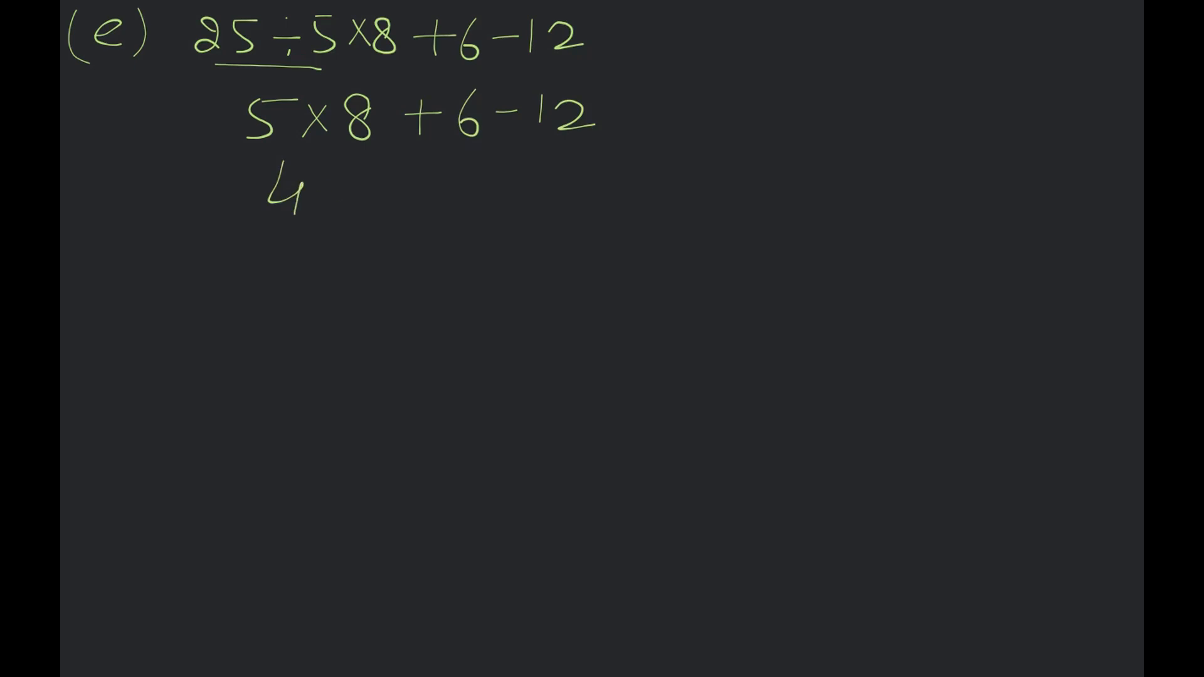
type("0 +")
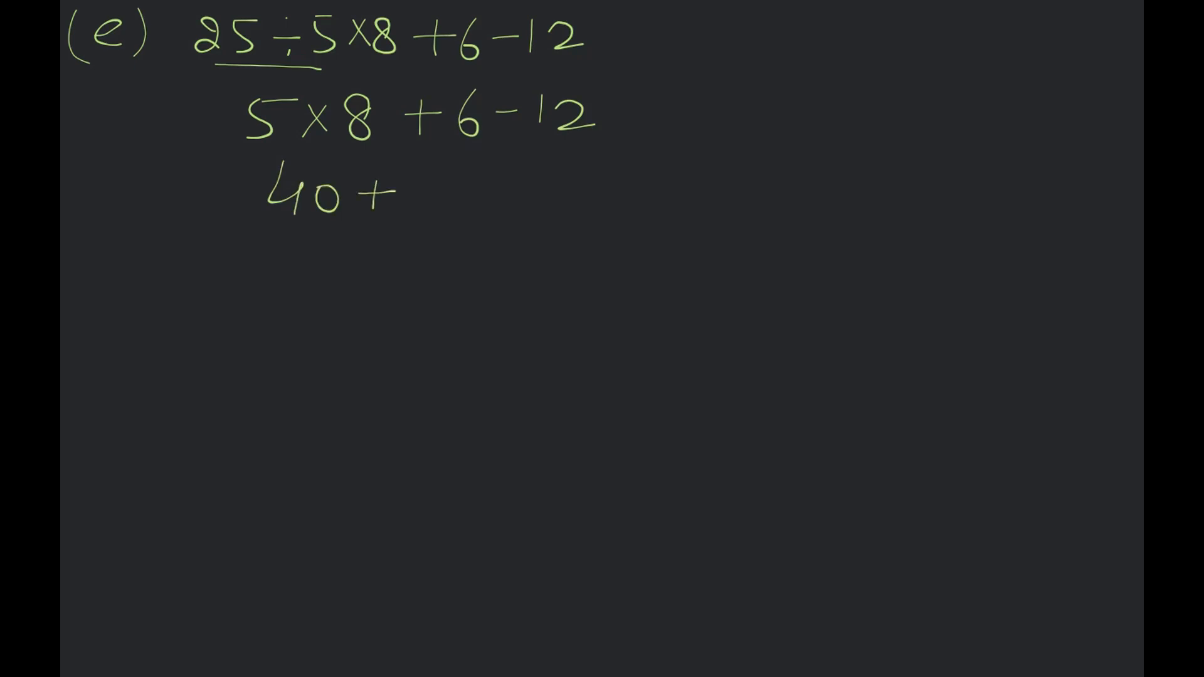
type("+6 -12")
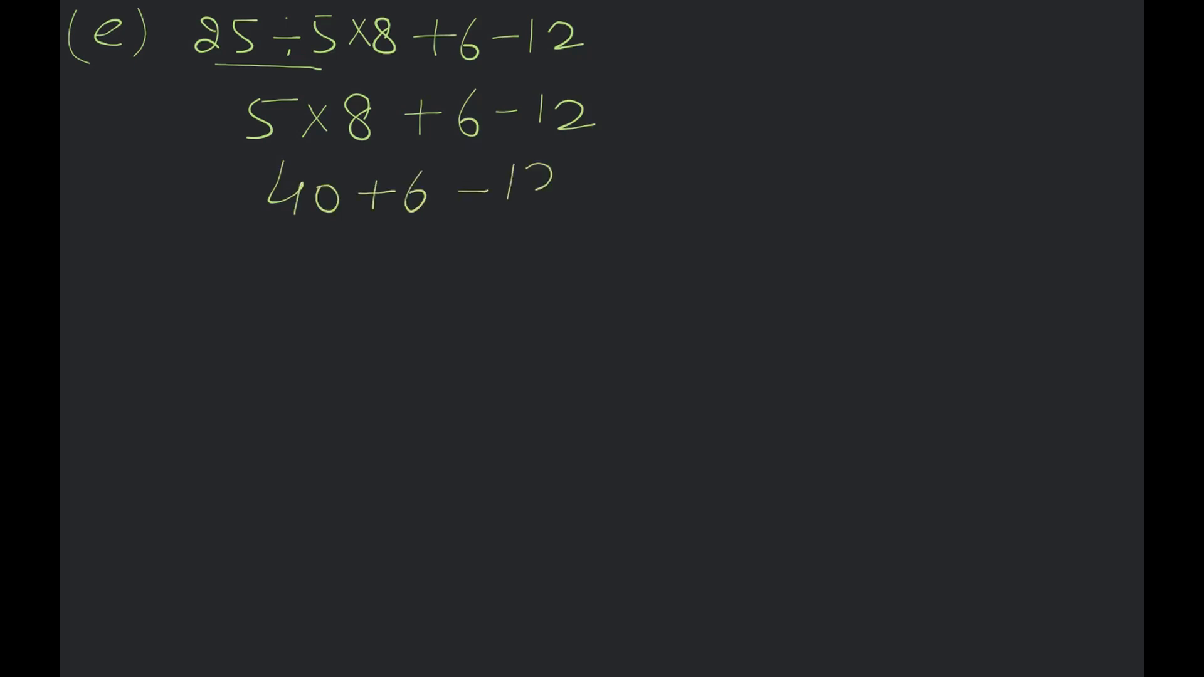
type("46-12 =")
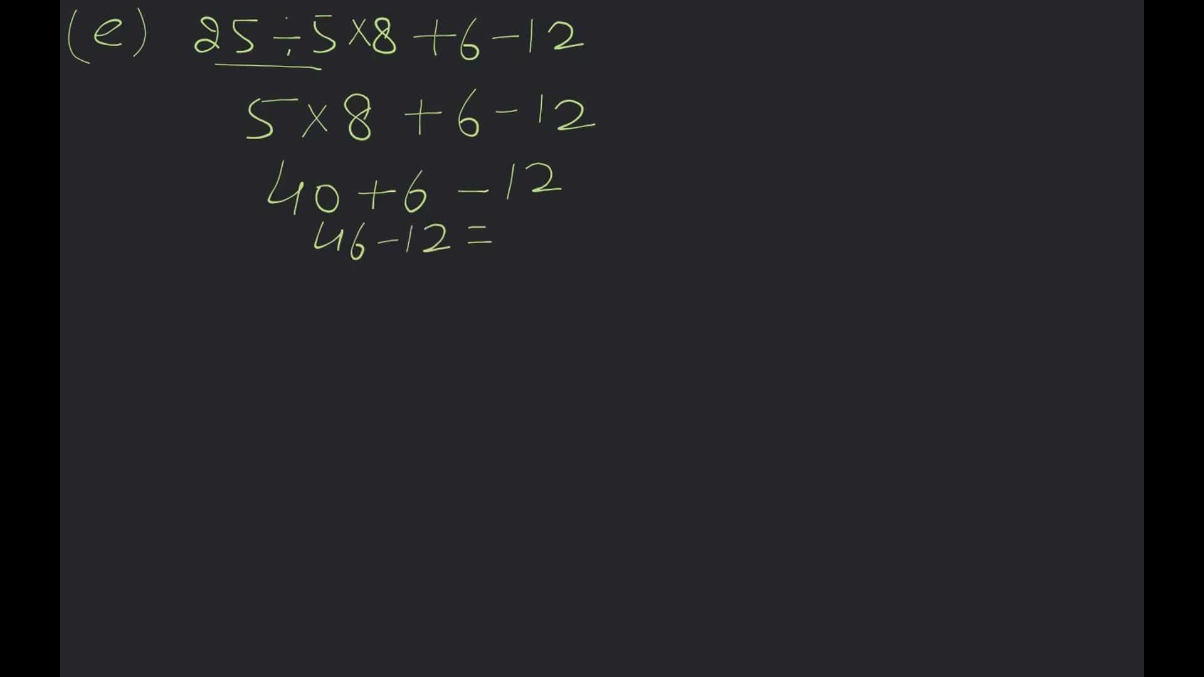
type("34 A")
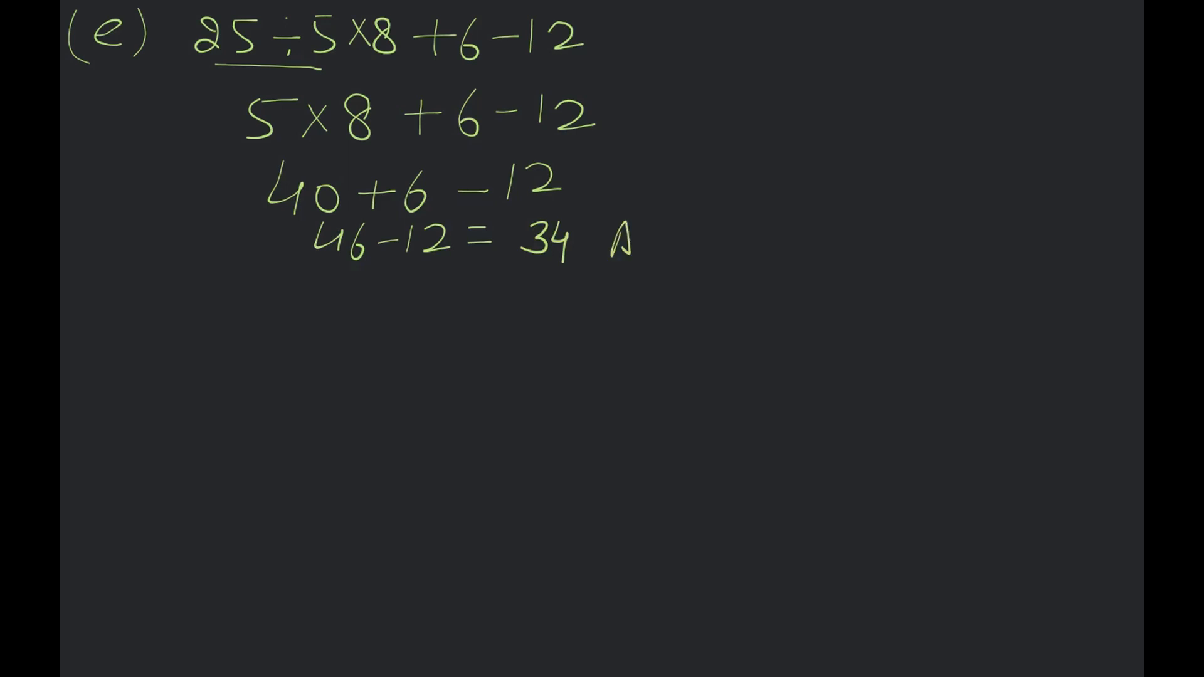
left_click_drag(622, 230, 652, 254)
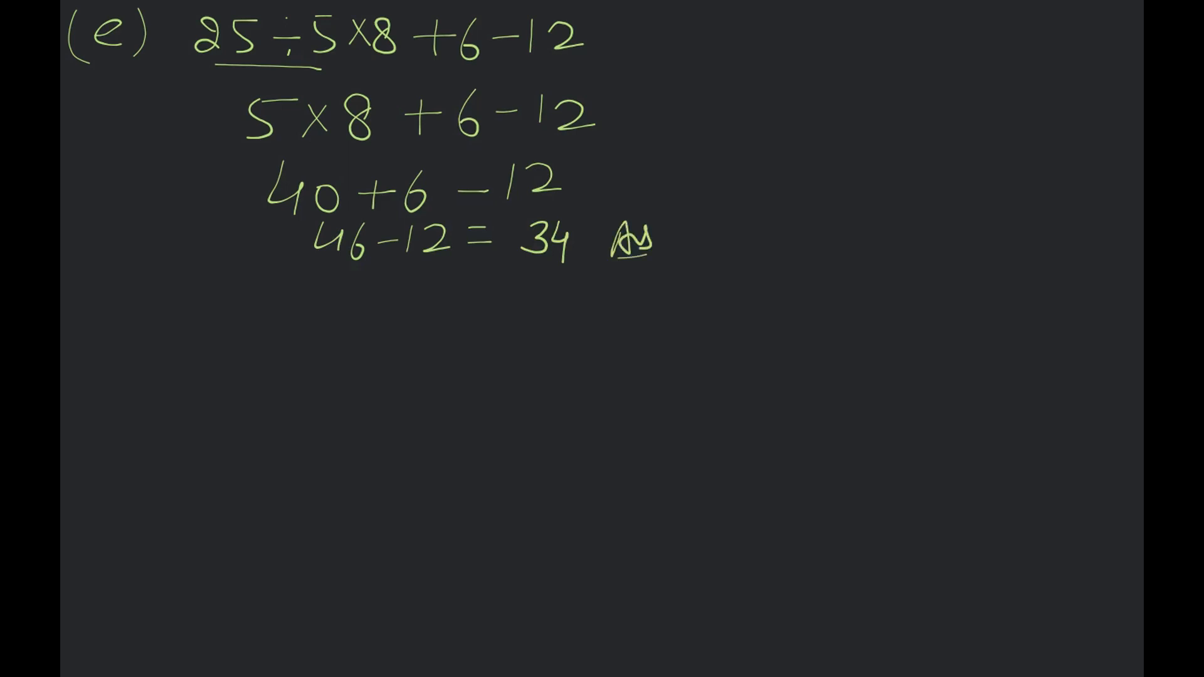